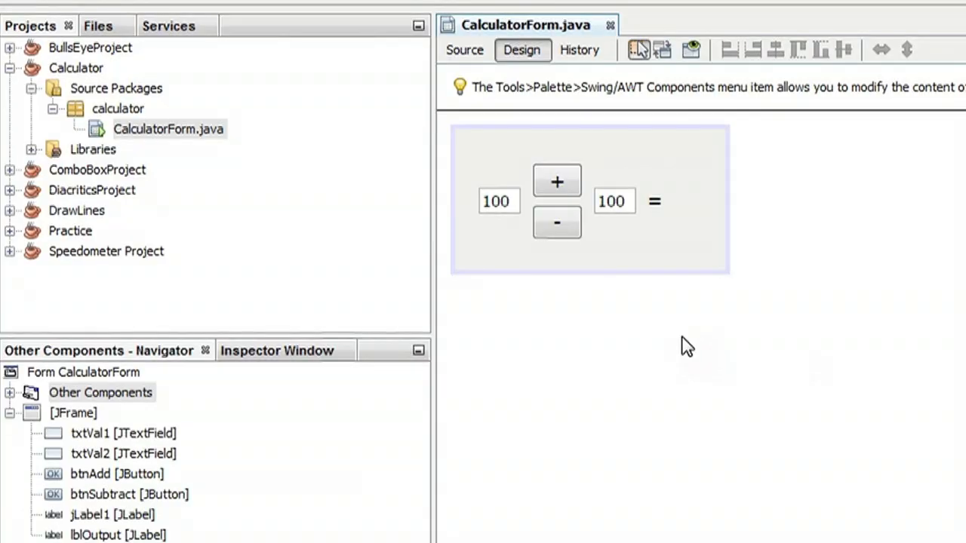
pyautogui.moveTo(633, 208)
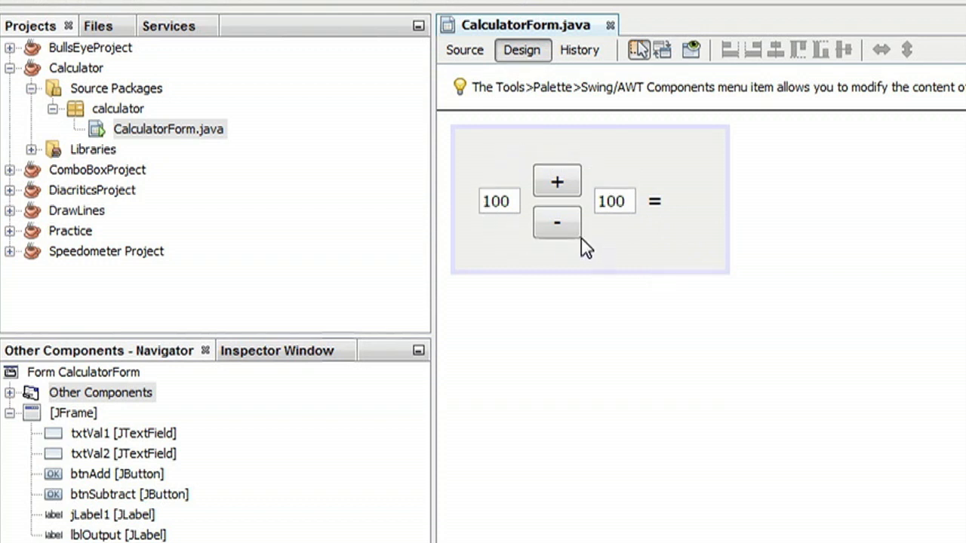
pyautogui.moveTo(510, 219)
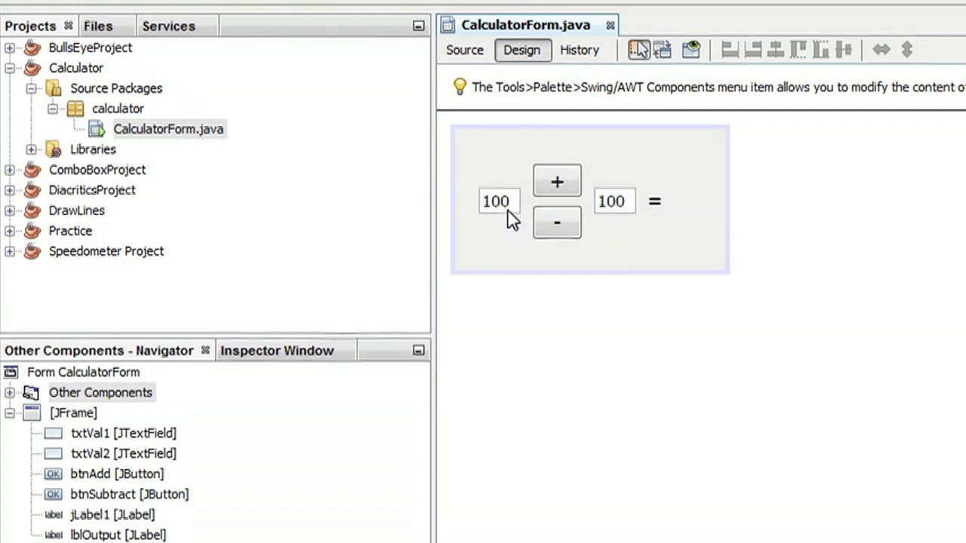
pyautogui.moveTo(528, 214)
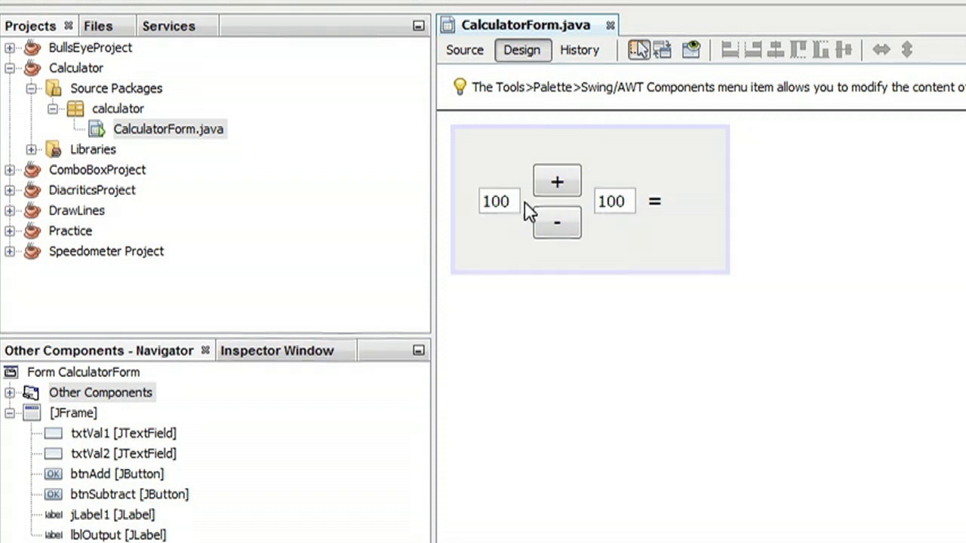
pyautogui.moveTo(588, 198)
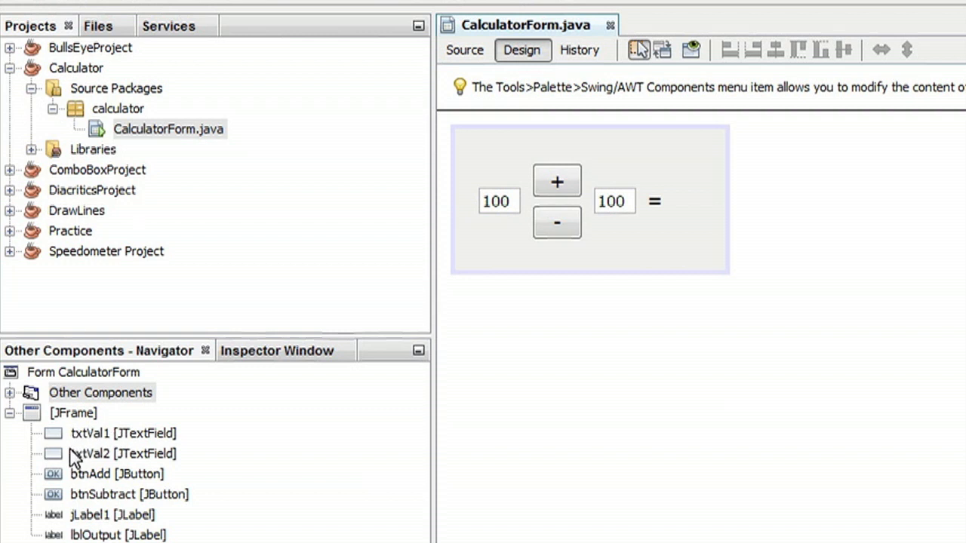
pyautogui.moveTo(75, 491)
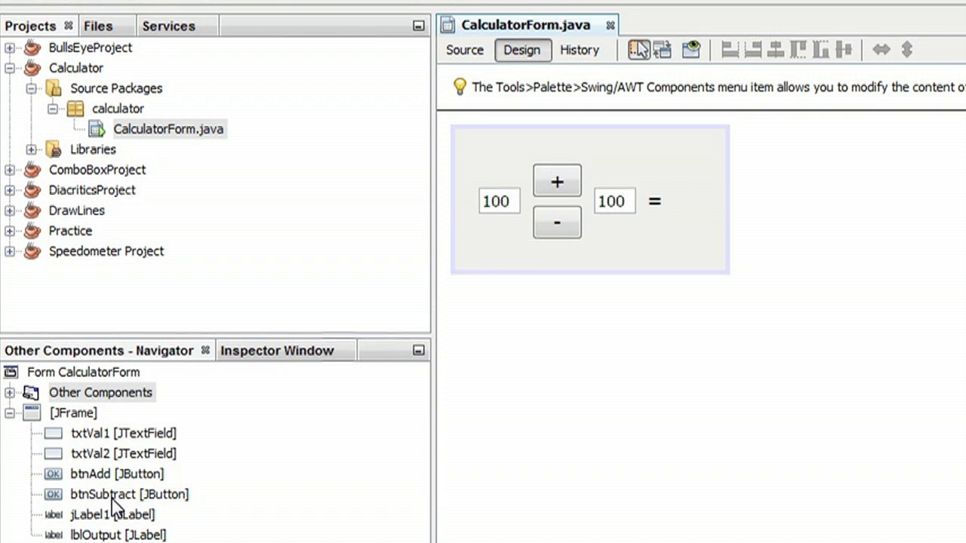
pyautogui.moveTo(138, 497)
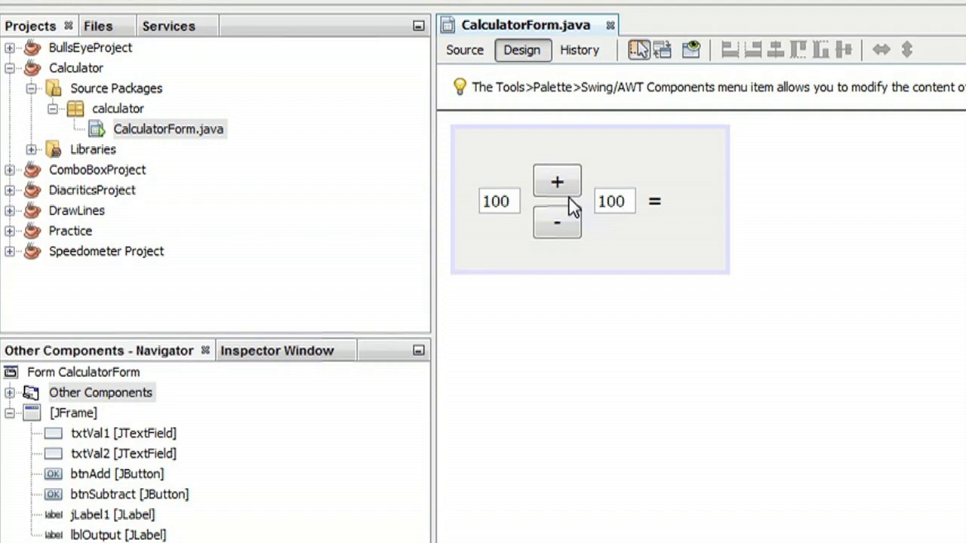
pyautogui.moveTo(463, 50)
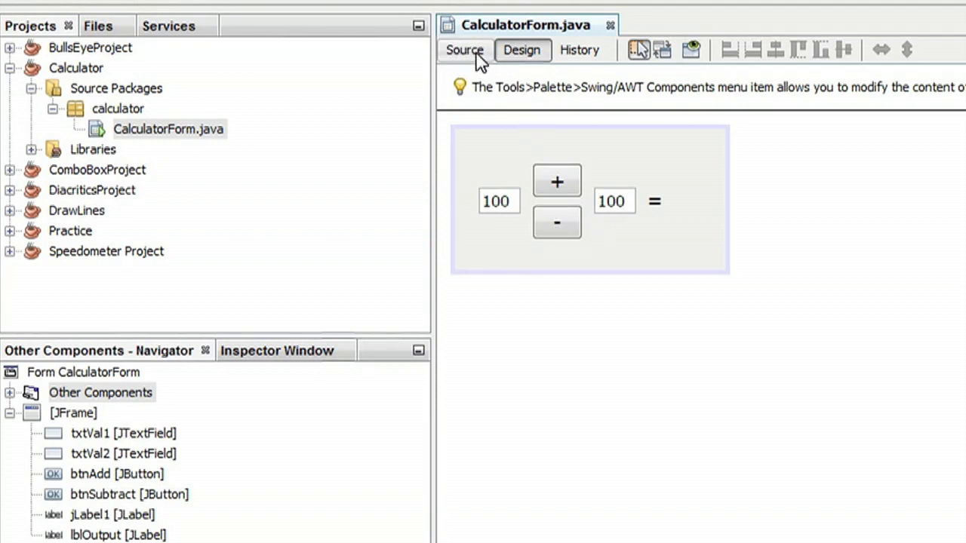
# Review the + button on the form layout and return to the add/subtract handler source
pyautogui.click(463, 50)
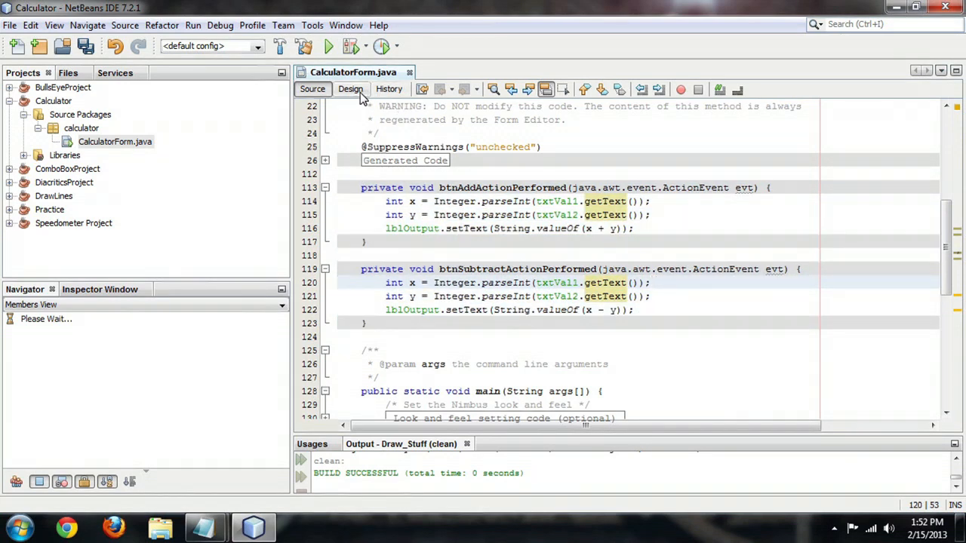
pyautogui.click(351, 88)
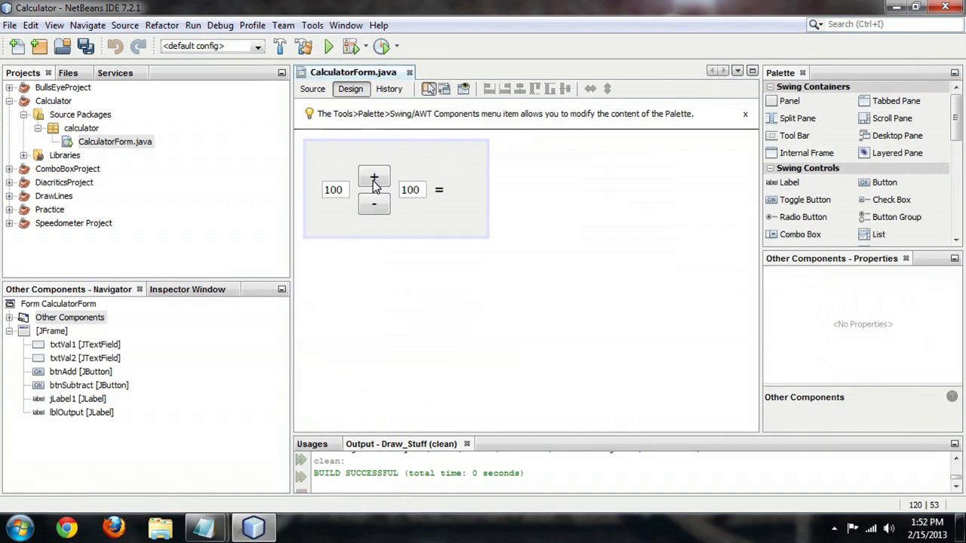
pyautogui.rightClick(374, 178)
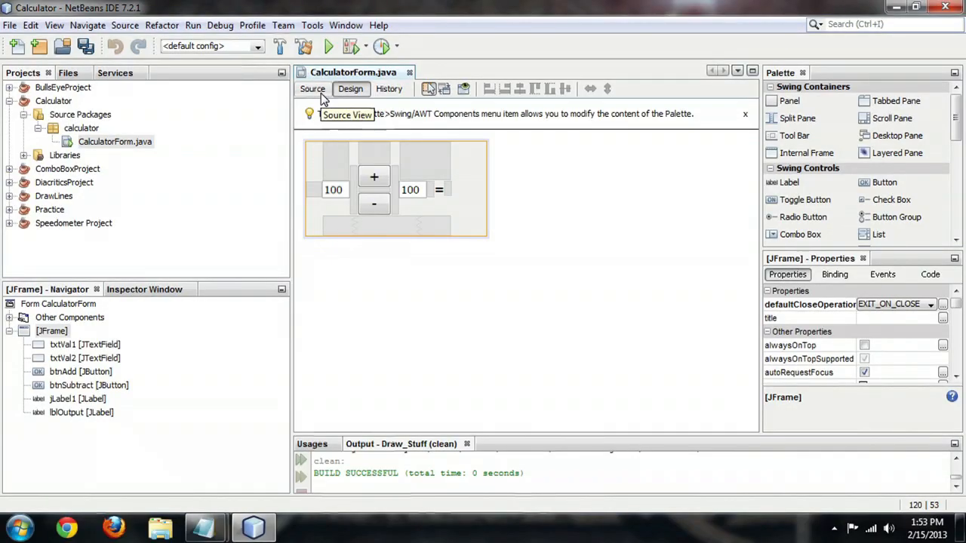
pyautogui.click(312, 87)
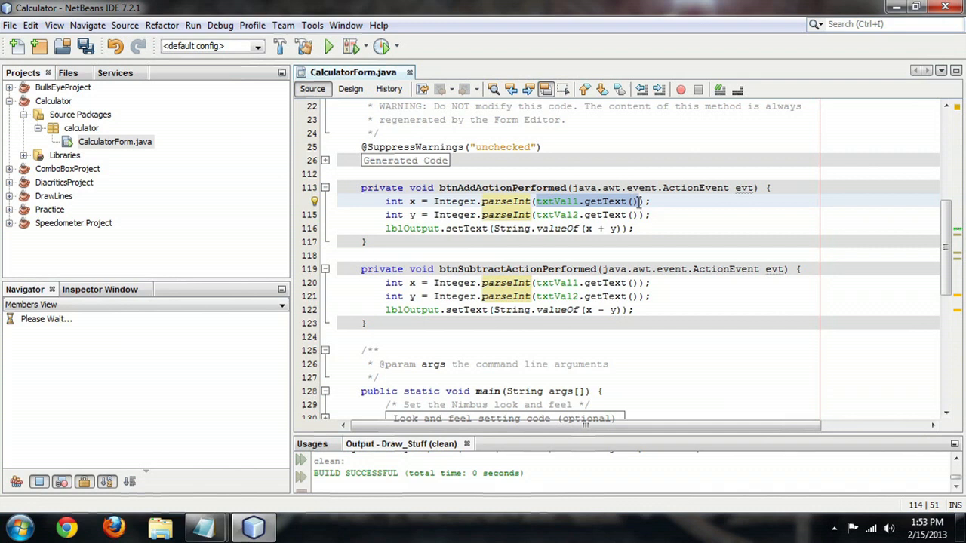
# Walk through the btnAddActionPerformed lines (txtVal1, sum output) and go back to the form layout
pyautogui.click(573, 202)
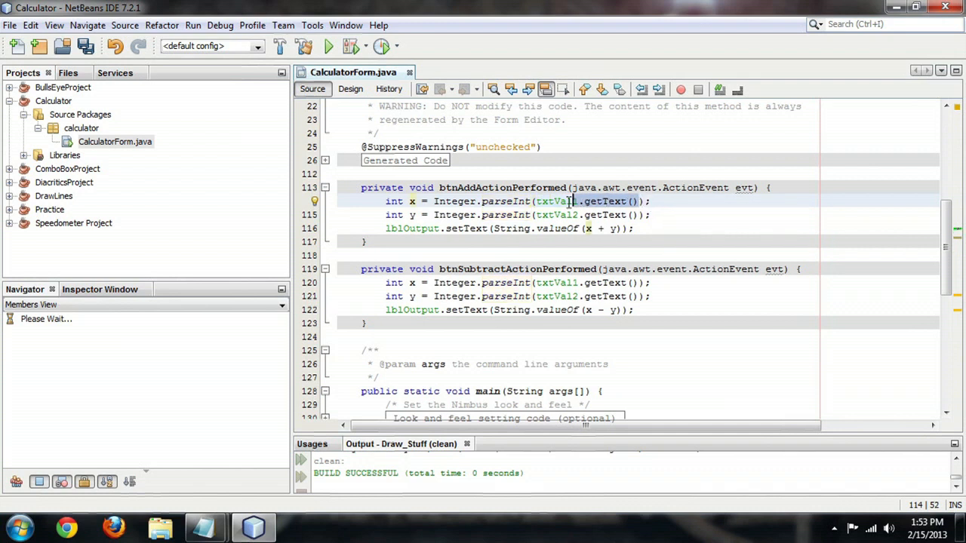
pyautogui.doubleClick(556, 200)
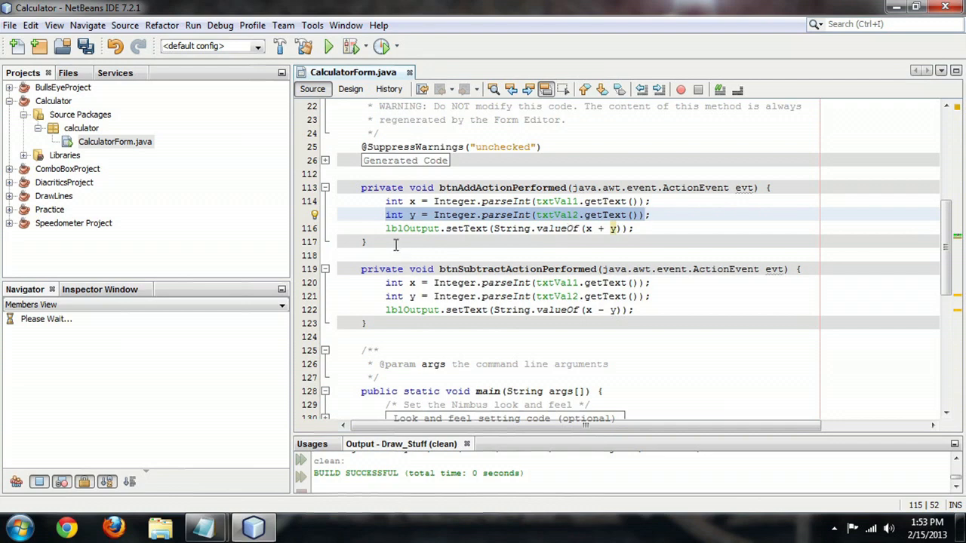
pyautogui.click(640, 228)
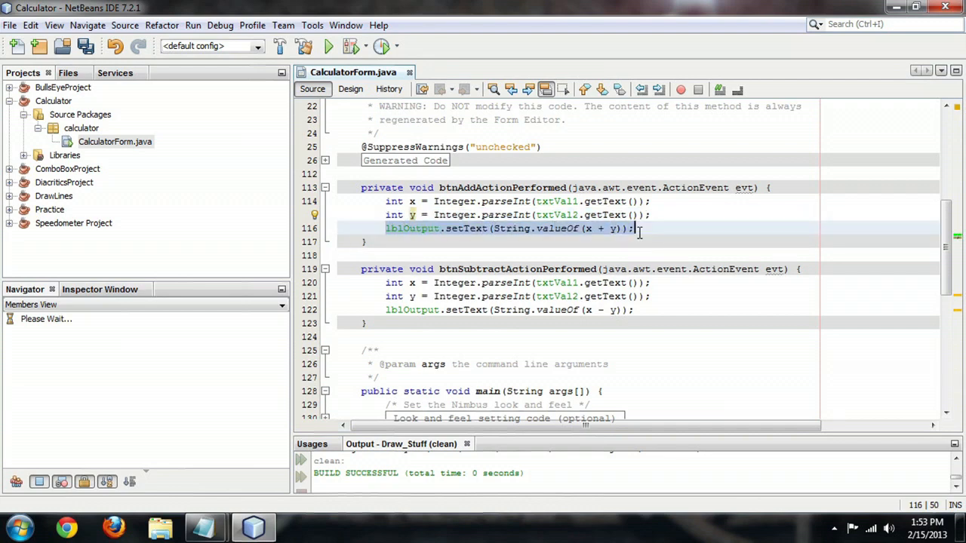
pyautogui.click(350, 88)
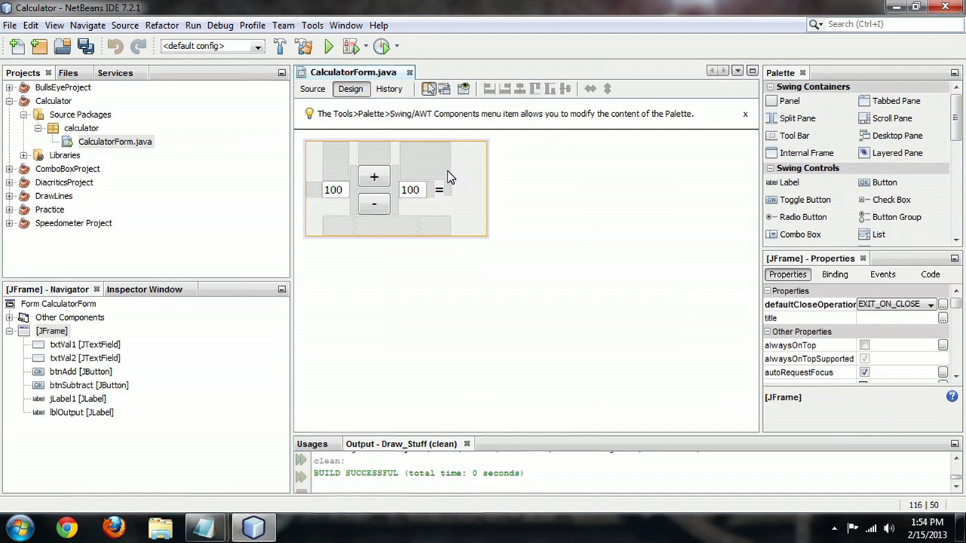
# Select the equals label and lblOutput on the form, then return to the handler source
pyautogui.click(75, 399)
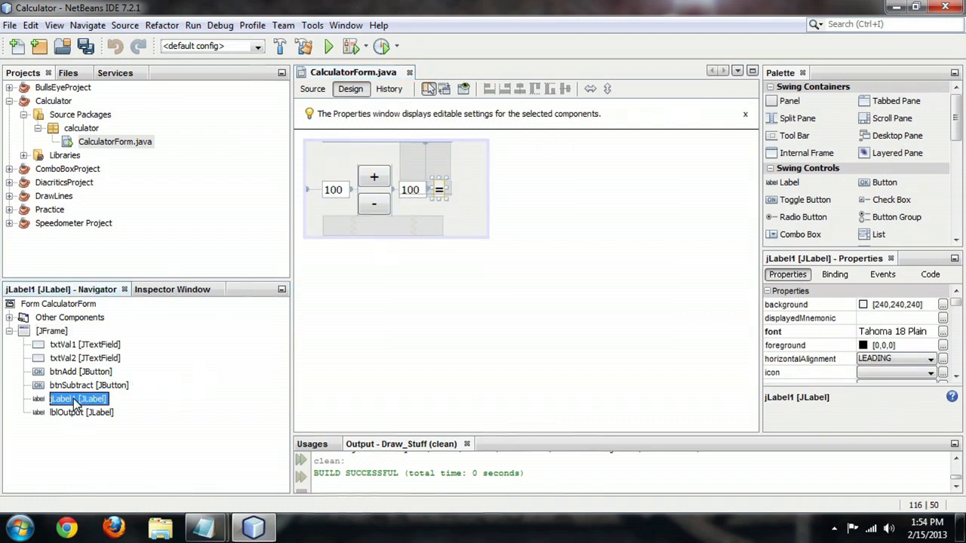
pyautogui.click(82, 412)
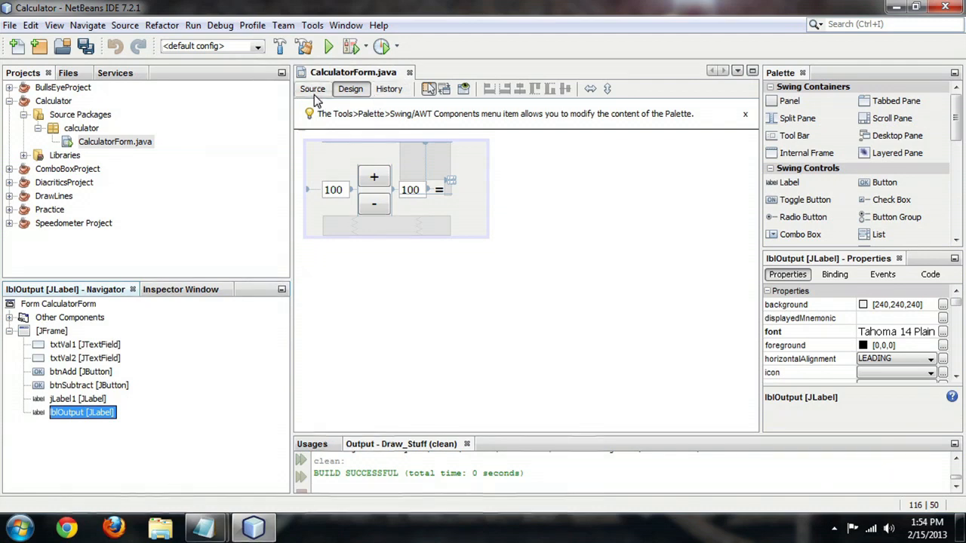
pyautogui.click(313, 89)
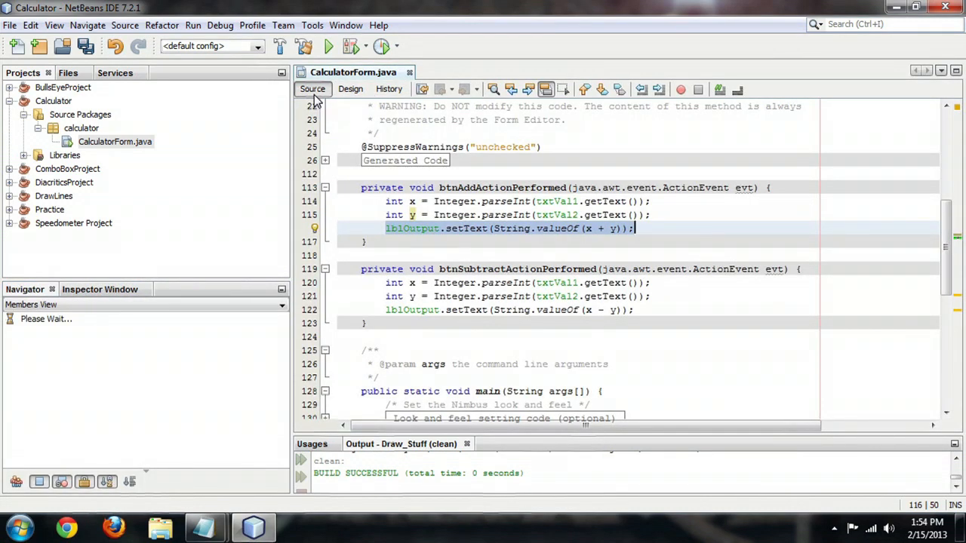
pyautogui.moveTo(398, 234)
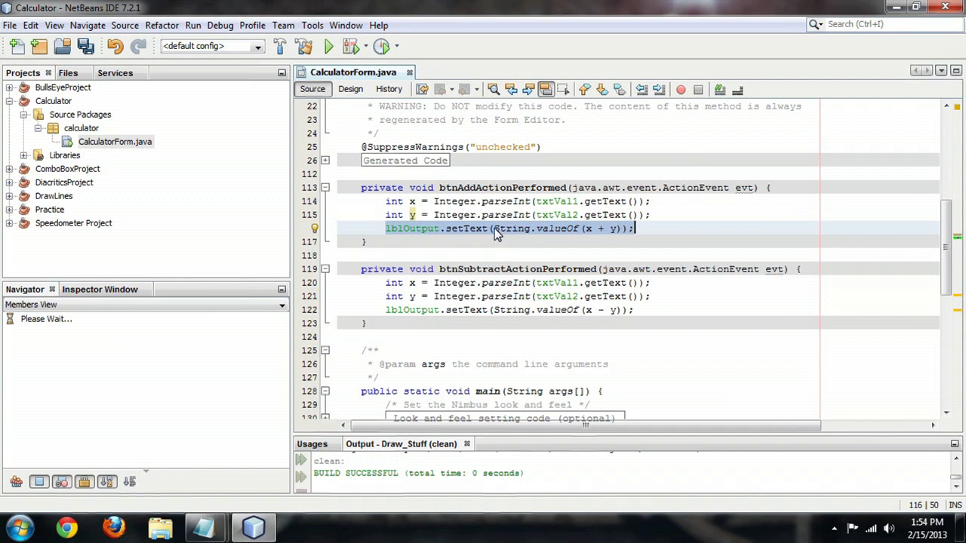
# Highlight the String.valueOf(x + y) expression in the add handler's output line
pyautogui.click(493, 228)
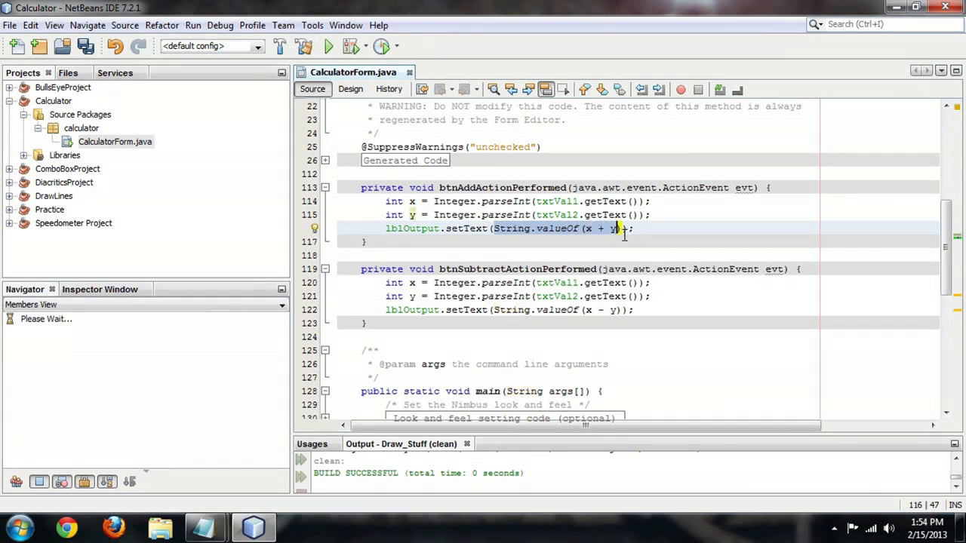
pyautogui.moveTo(619, 228)
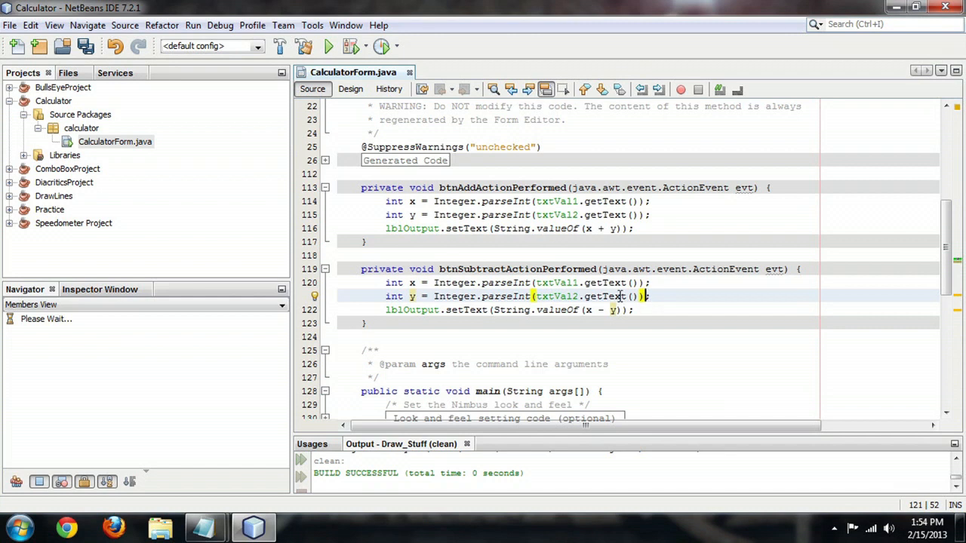
pyautogui.moveTo(420, 103)
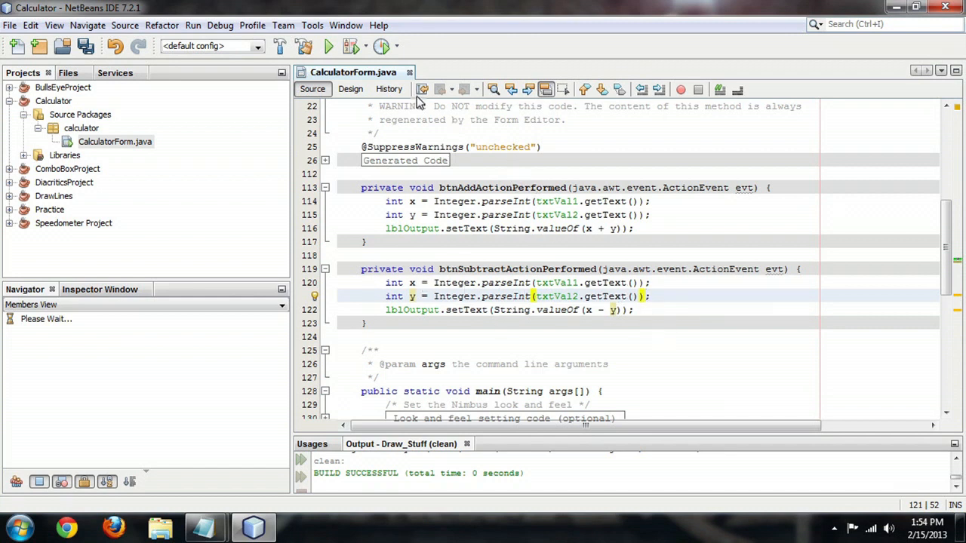
# Run the calculator, confirm 100 and 150 give 250 and -50, and close the window
pyautogui.click(327, 46)
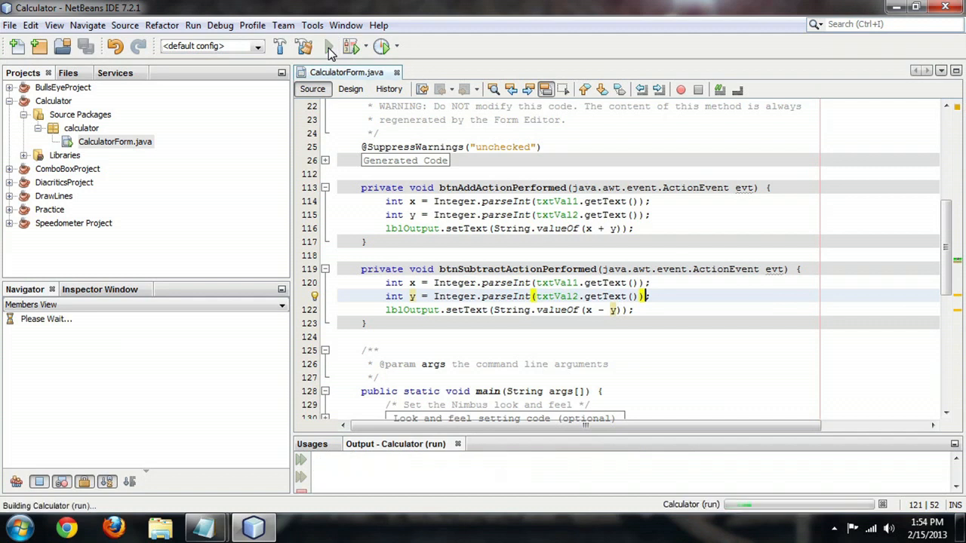
pyautogui.click(328, 45)
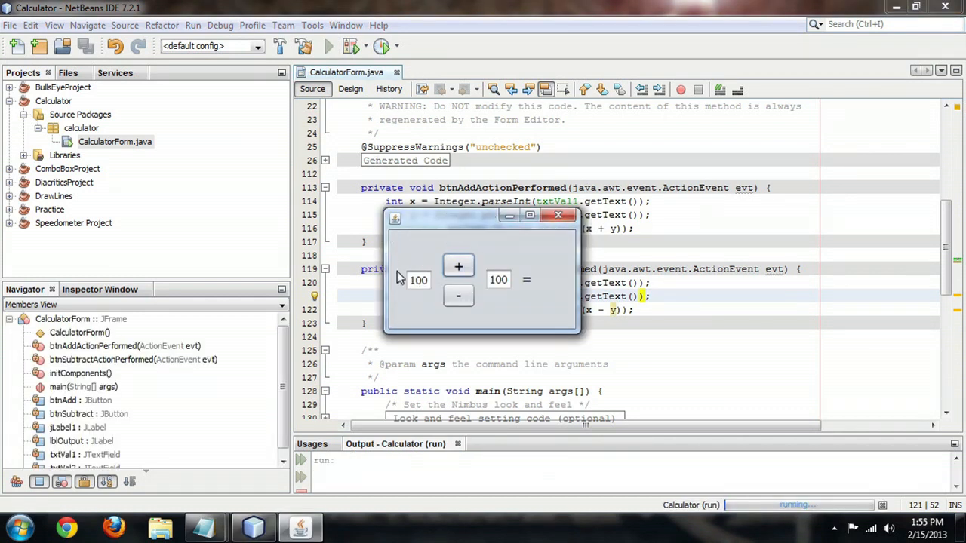
pyautogui.moveTo(480, 220)
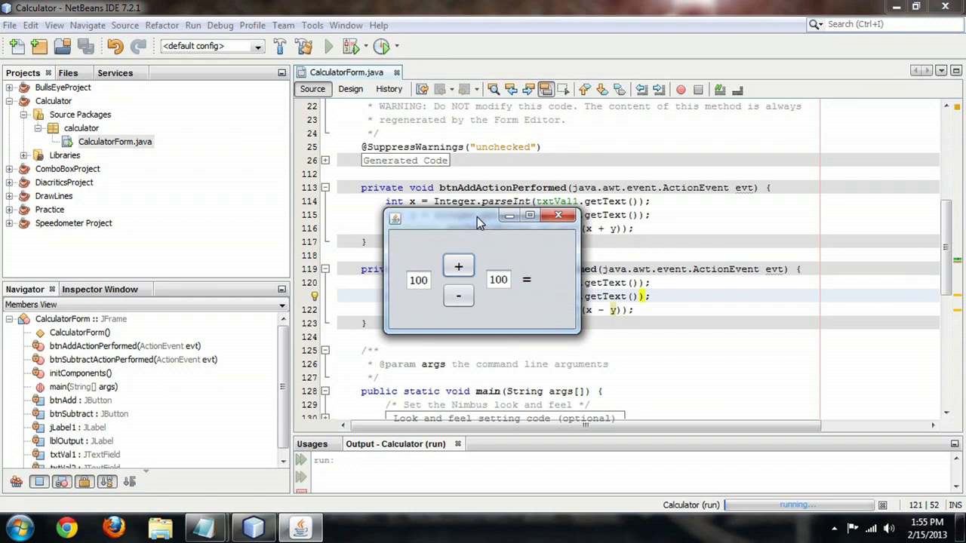
pyautogui.moveTo(459, 295)
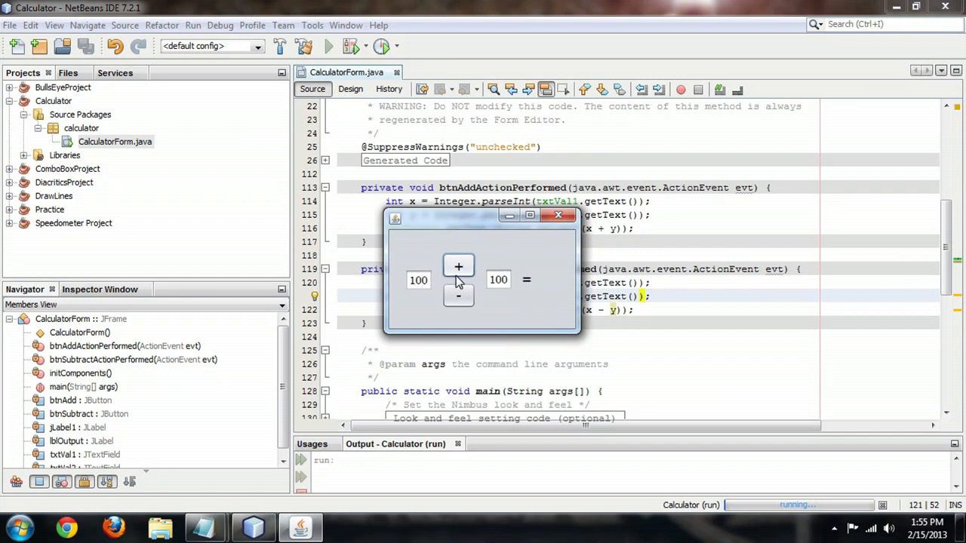
pyautogui.click(459, 265)
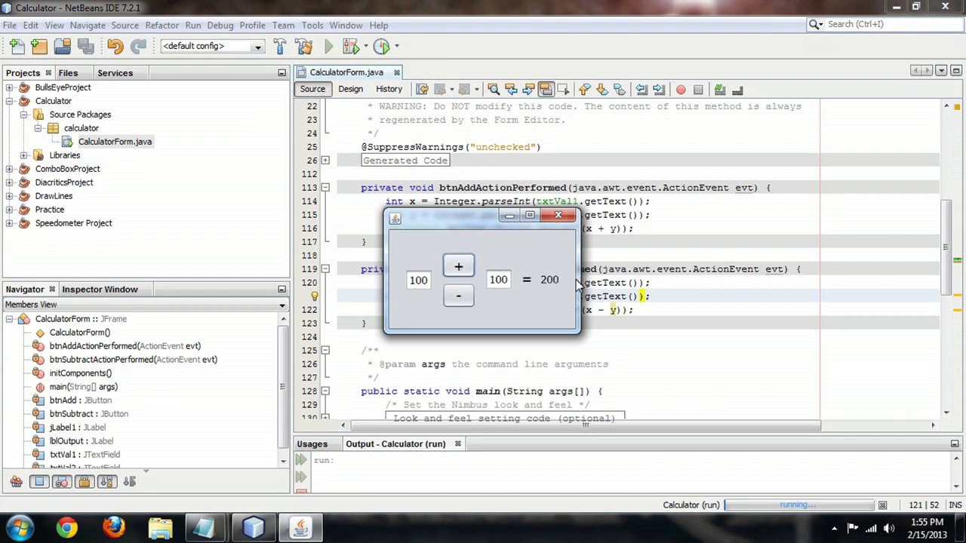
pyautogui.click(459, 294)
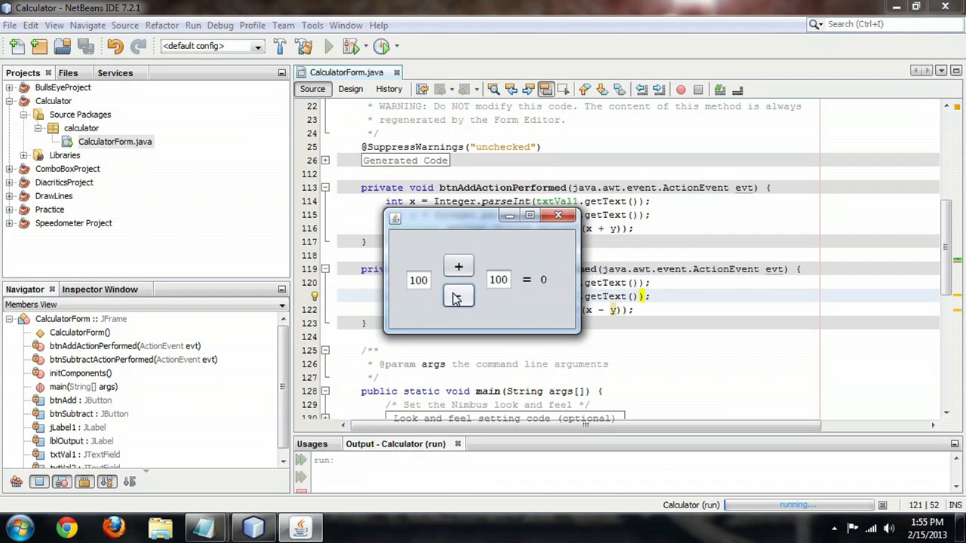
pyautogui.click(459, 294)
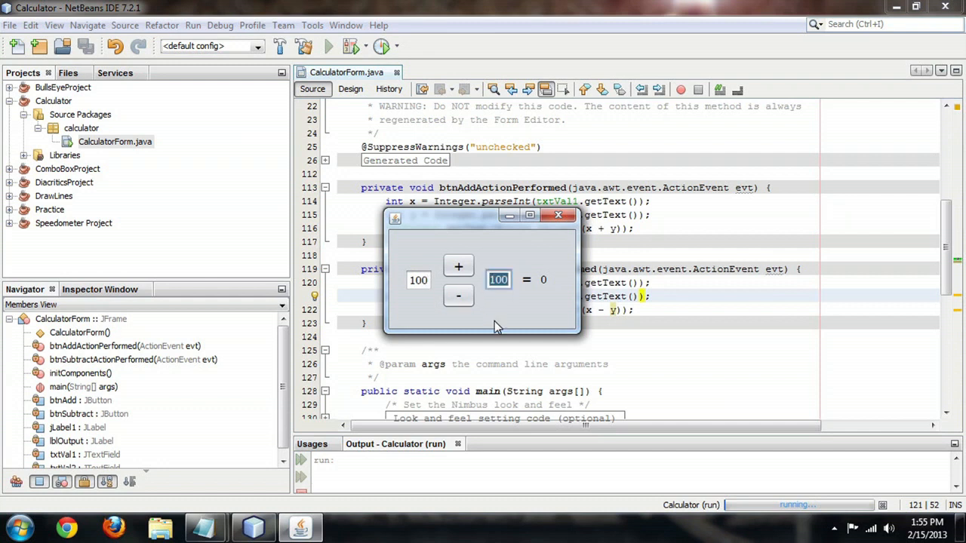
pyautogui.write('150')
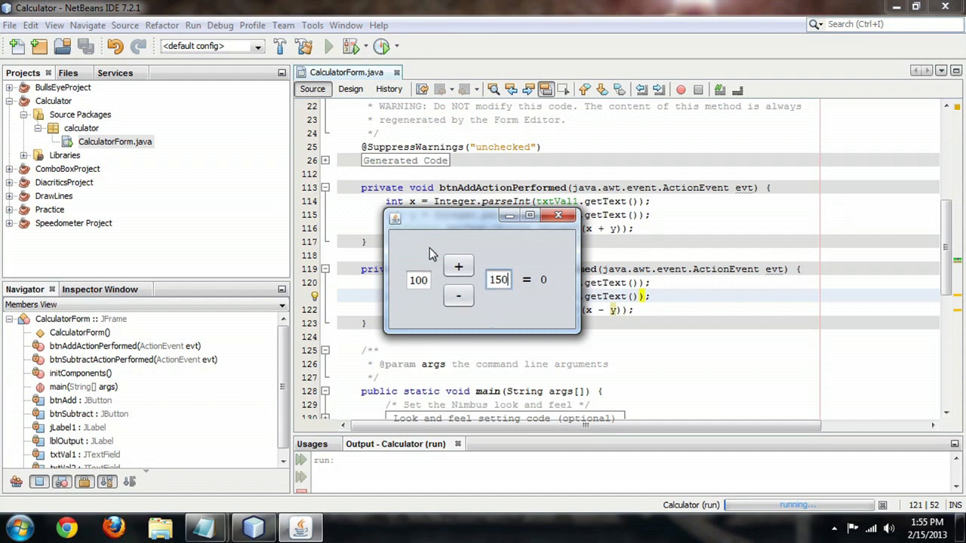
pyautogui.click(459, 265)
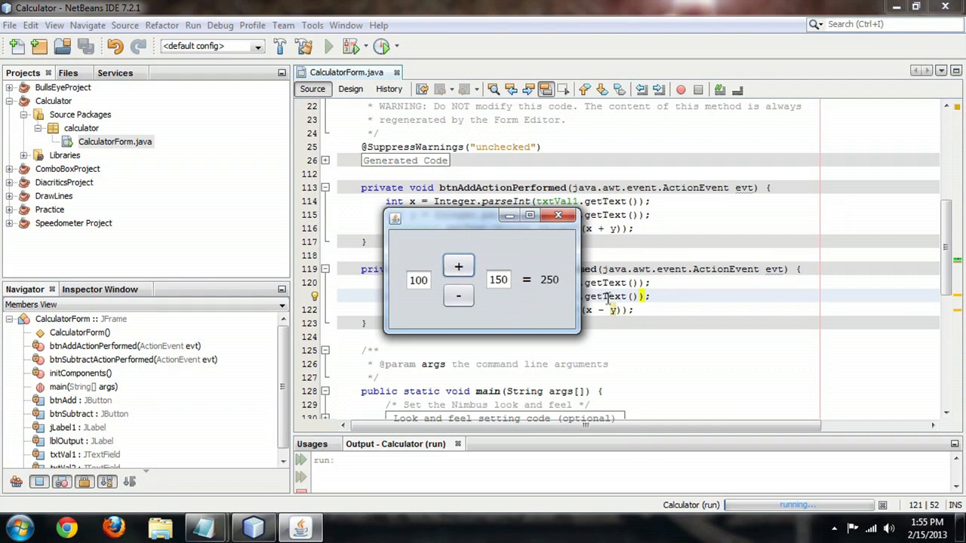
pyautogui.click(459, 295)
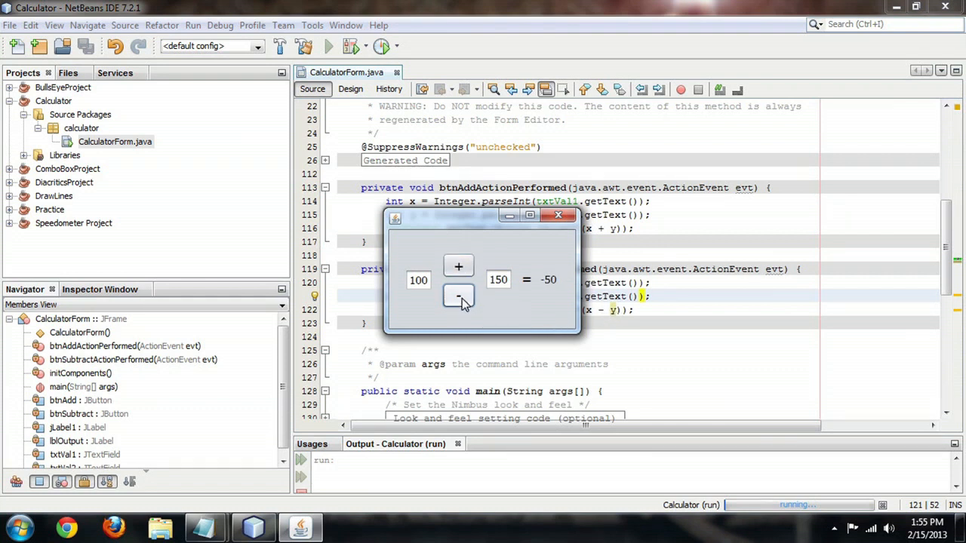
pyautogui.moveTo(543, 290)
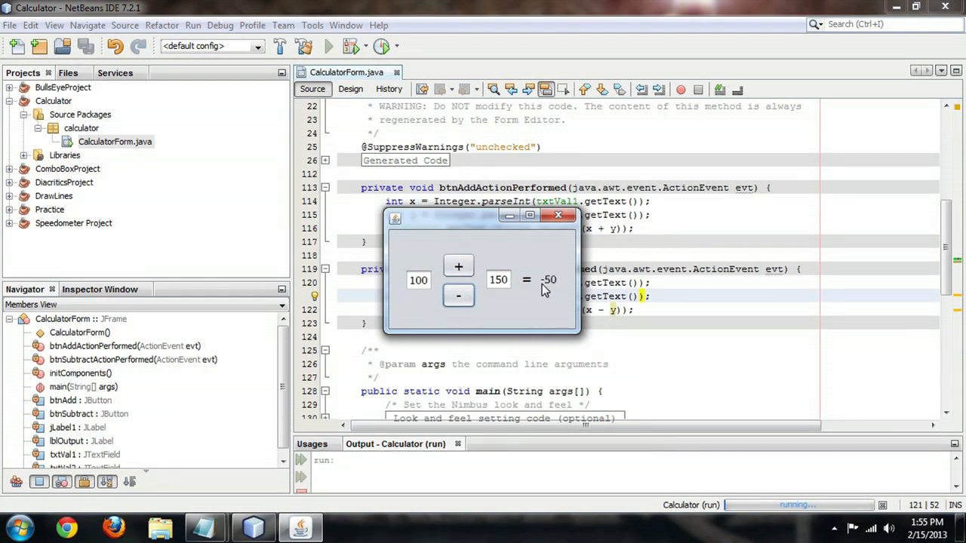
pyautogui.moveTo(559, 290)
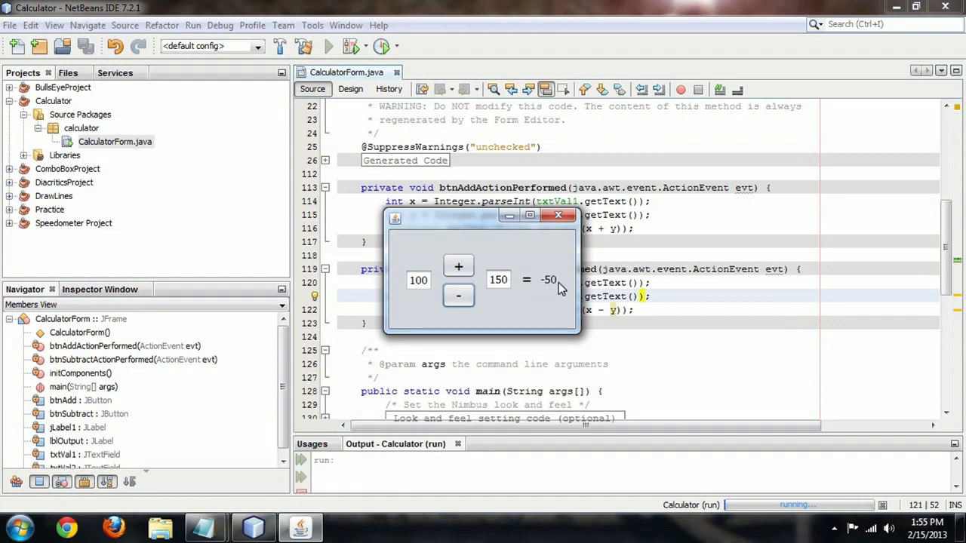
pyautogui.moveTo(504, 253)
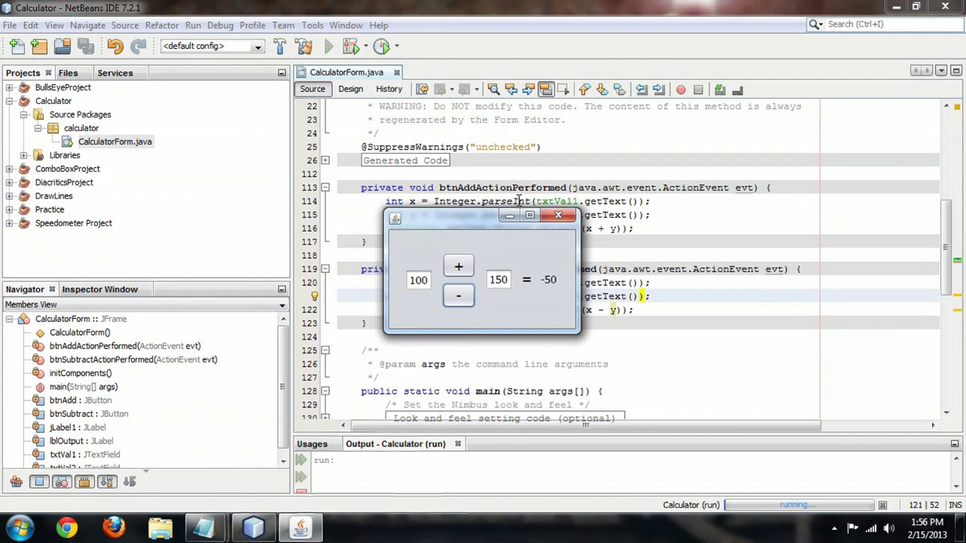
pyautogui.moveTo(549, 293)
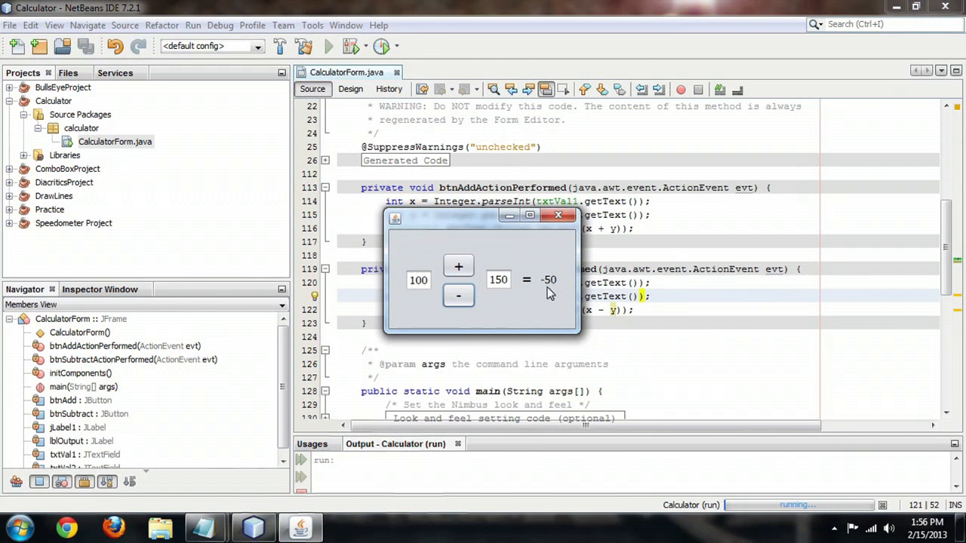
pyautogui.moveTo(557, 251)
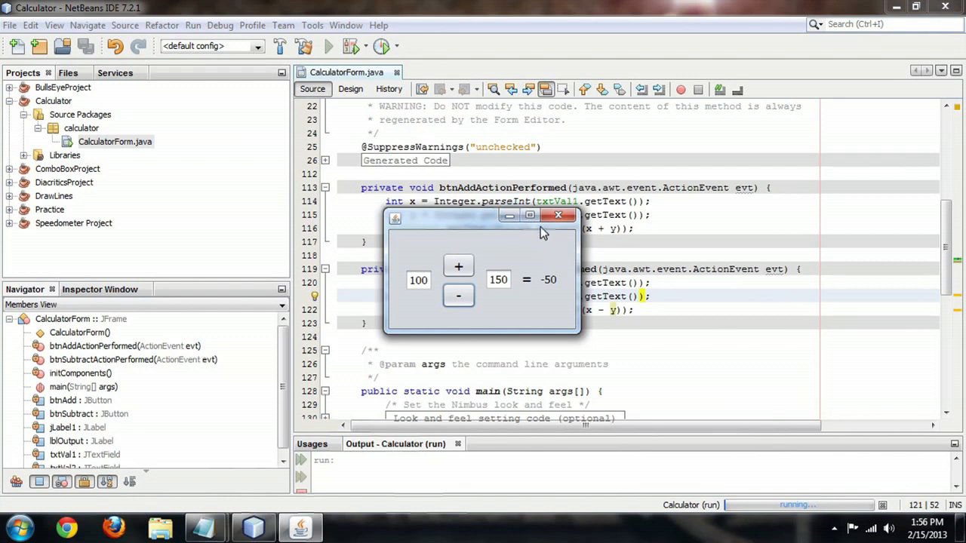
pyautogui.click(559, 214)
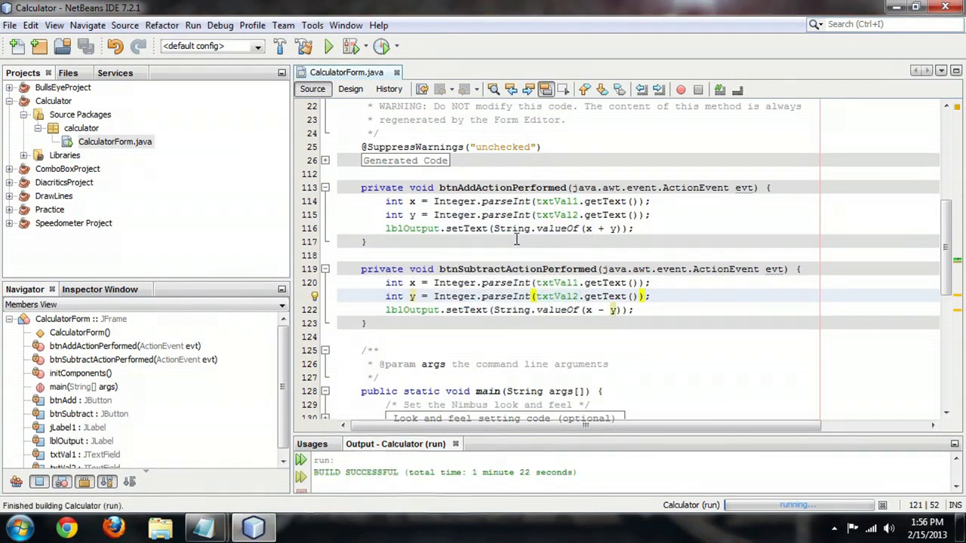
# Return to the calculator form's design layout to reach the JFrame's code-generation properties
pyautogui.click(350, 87)
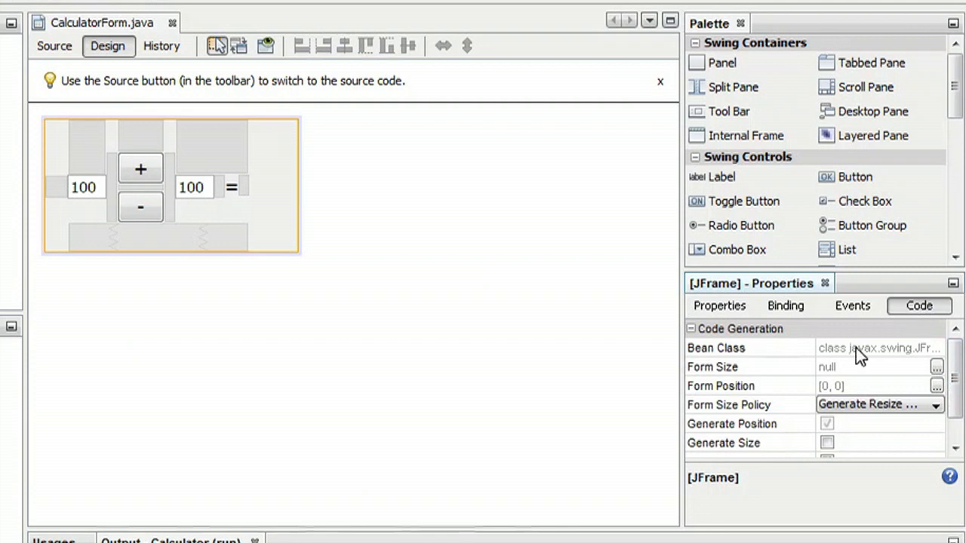
pyautogui.moveTo(902, 419)
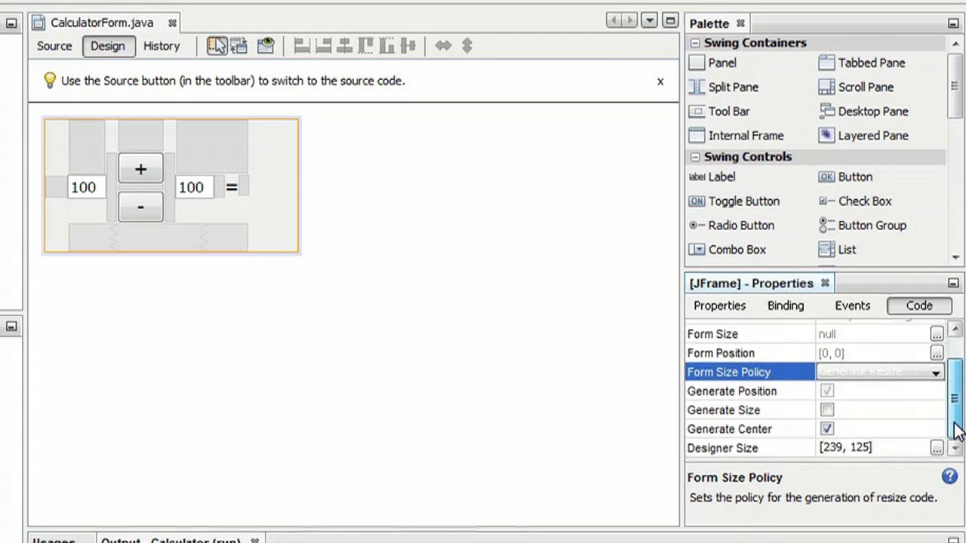
pyautogui.moveTo(767, 419)
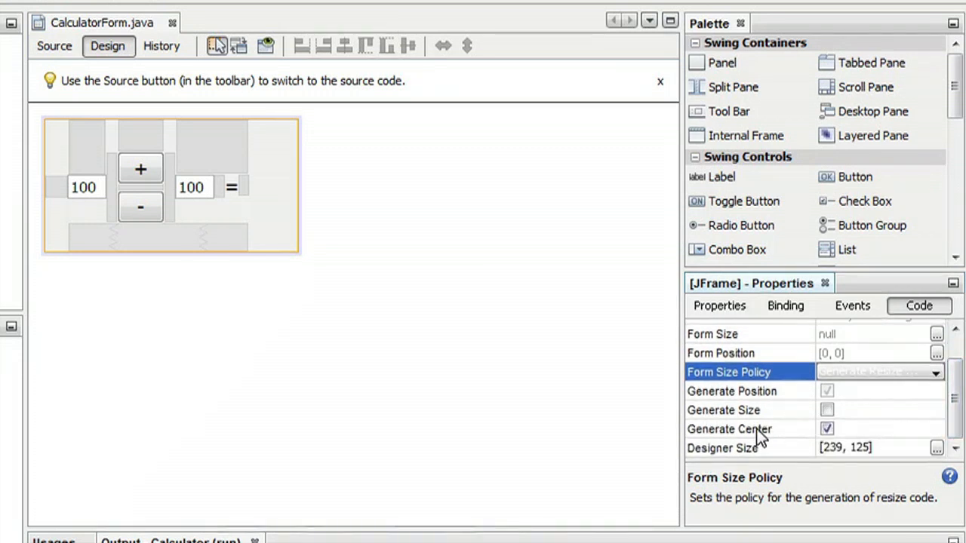
pyautogui.moveTo(872, 423)
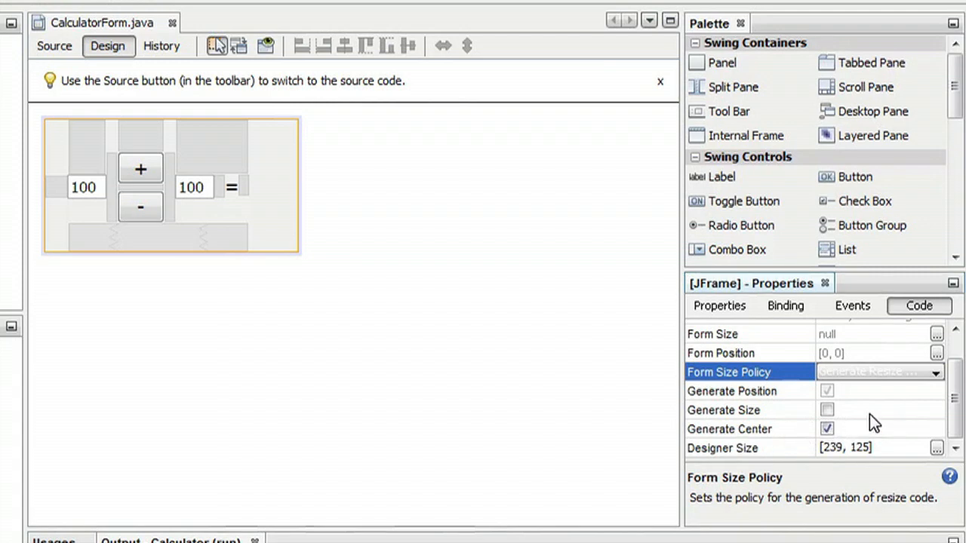